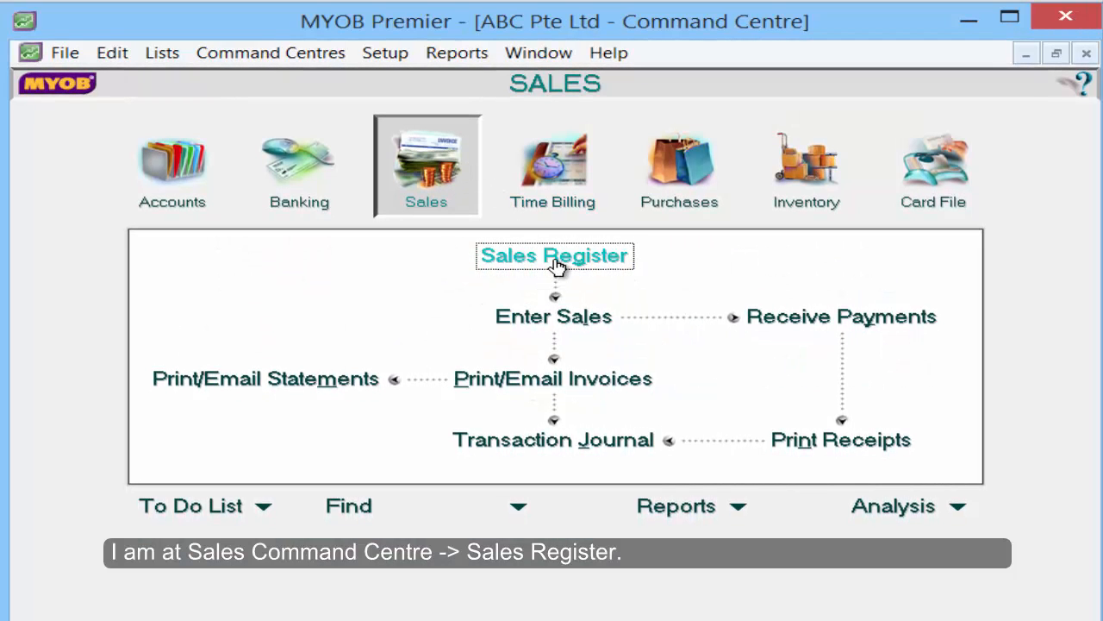
# Step: Show the Sales Register's Open Invoices list, which has no matching sales
pyautogui.click(555, 255)
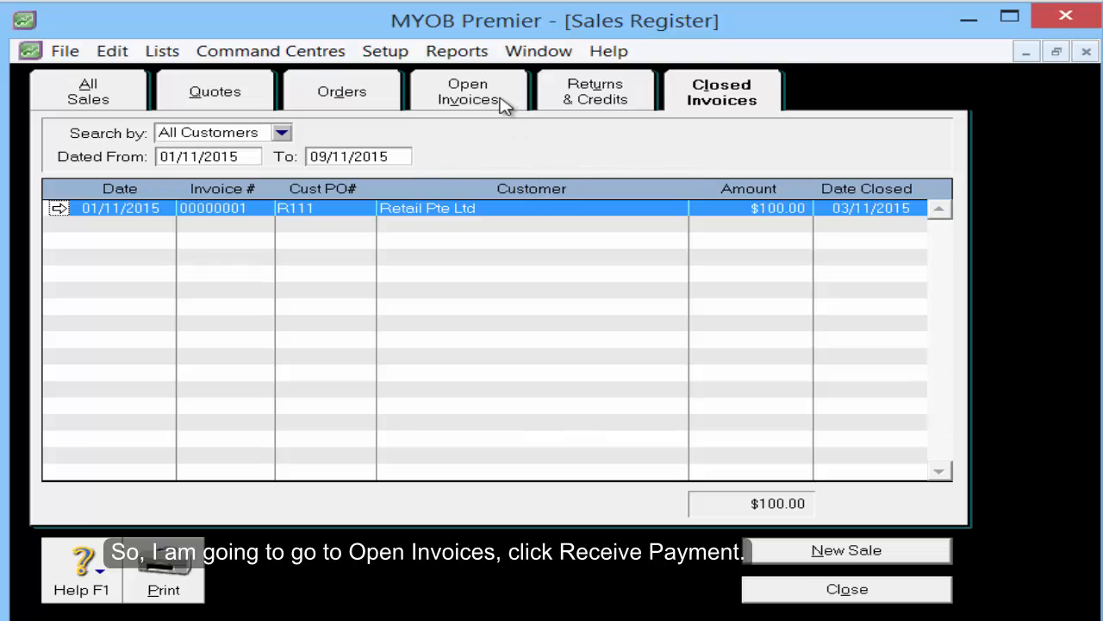
pyautogui.click(469, 91)
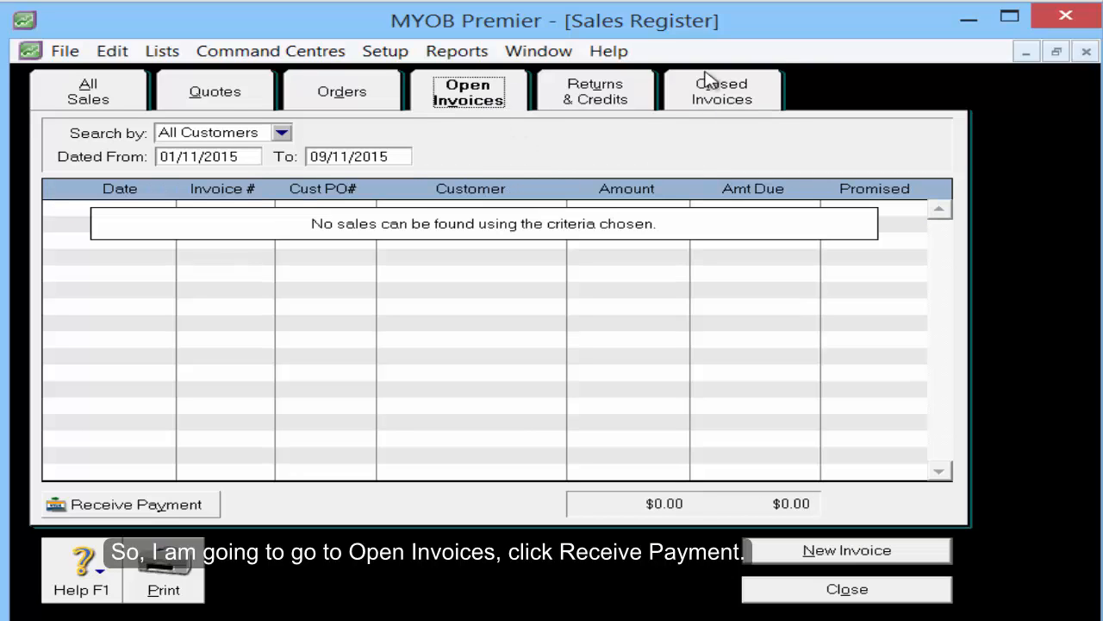
pyautogui.moveTo(203, 445)
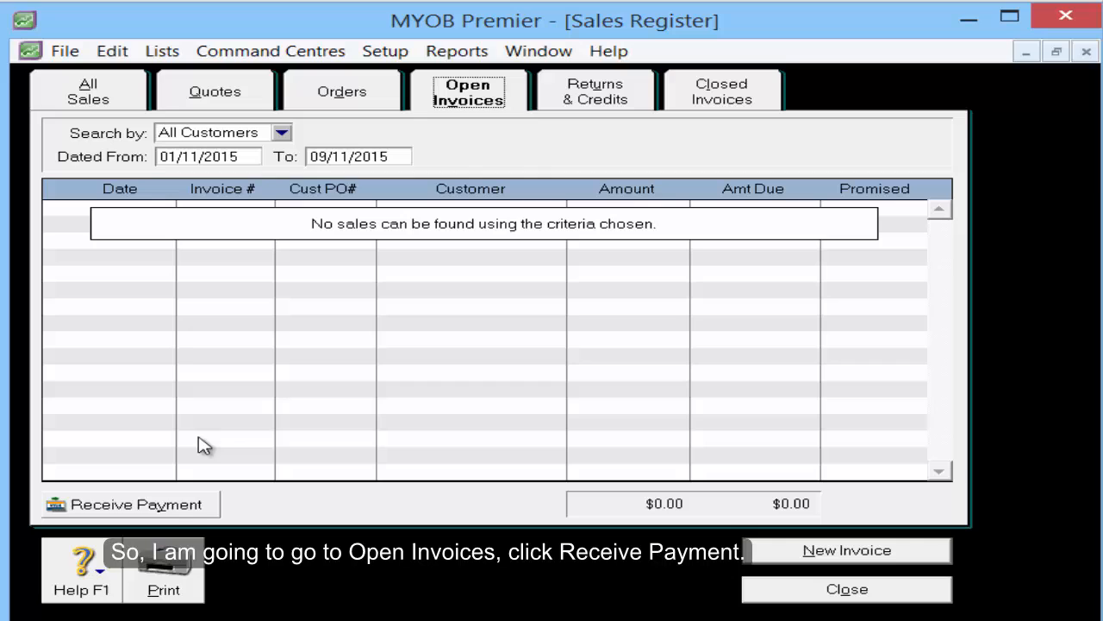
# Step: Start a Receive Payments entry for customer Retail Pte Ltd
pyautogui.click(129, 504)
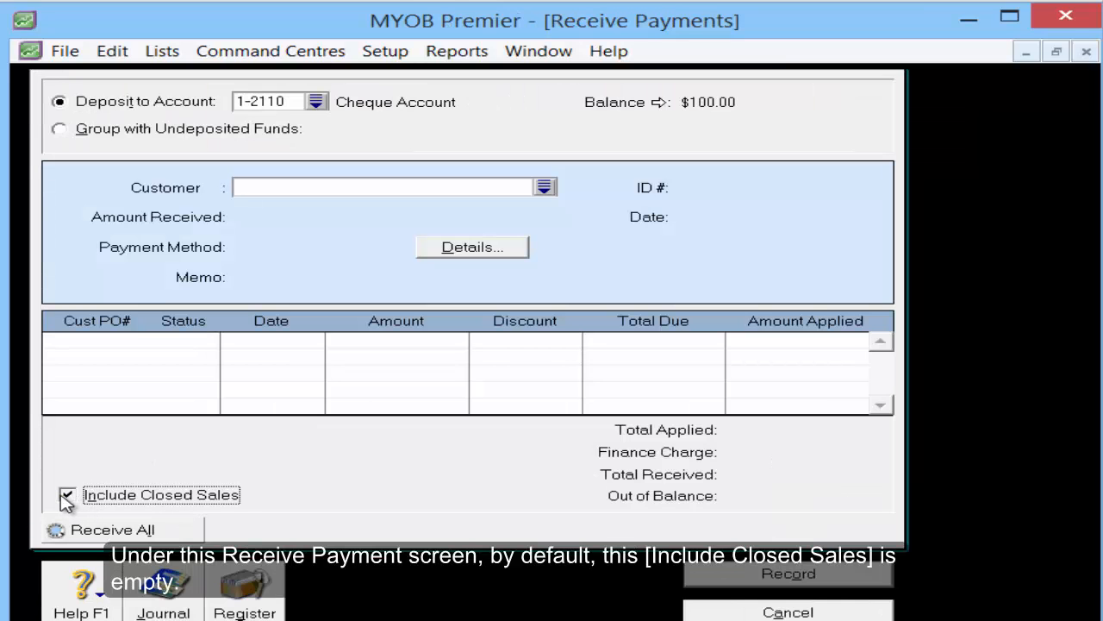
pyautogui.click(67, 493)
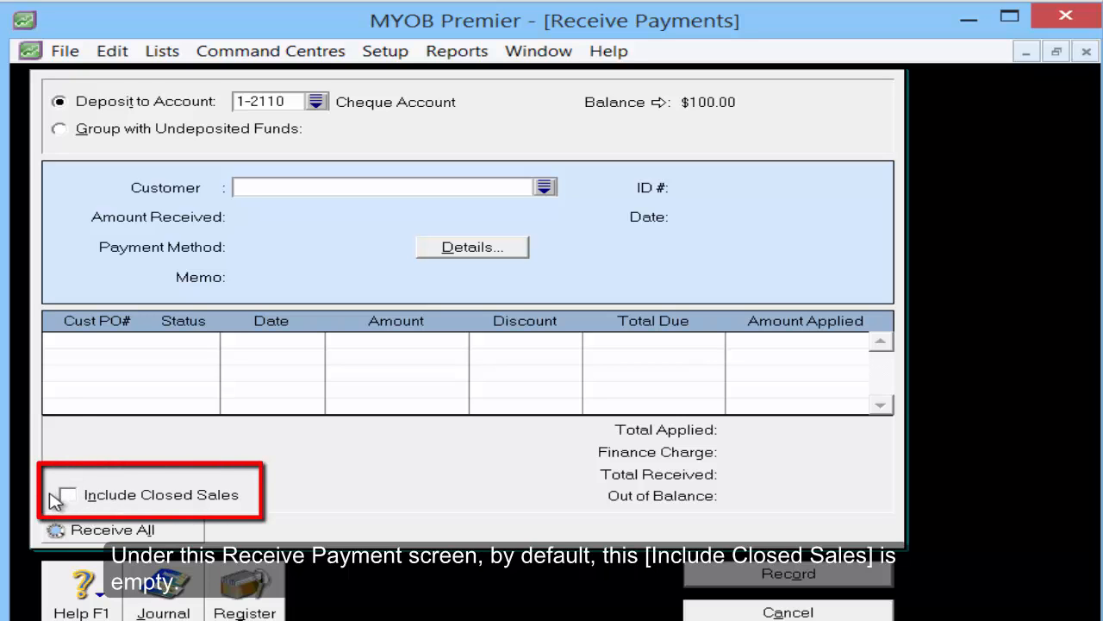
pyautogui.click(545, 186)
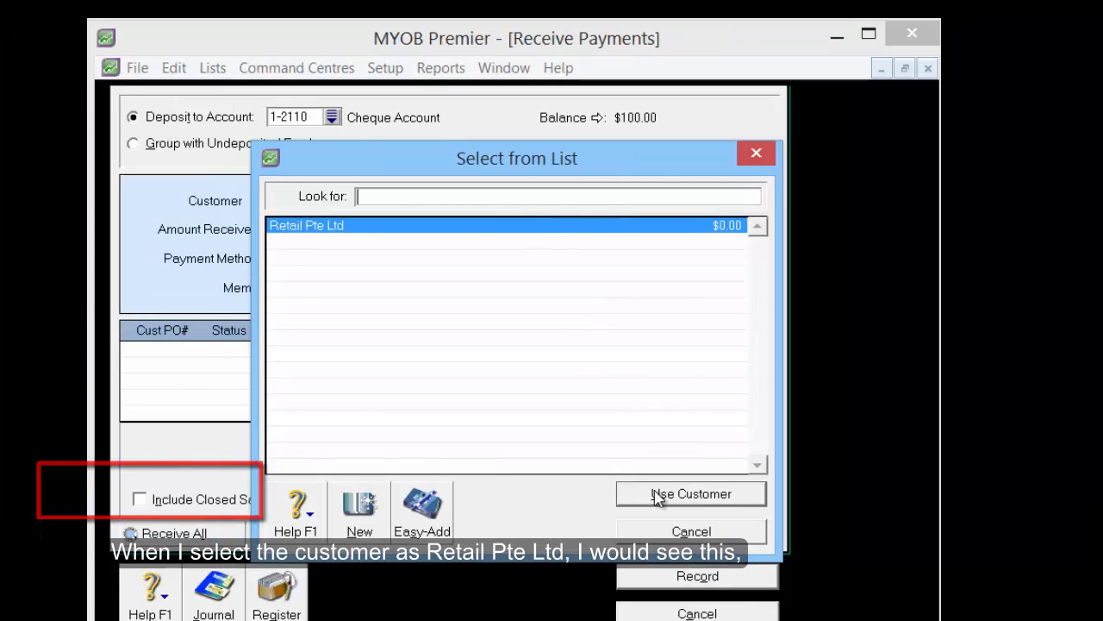
pyautogui.click(689, 493)
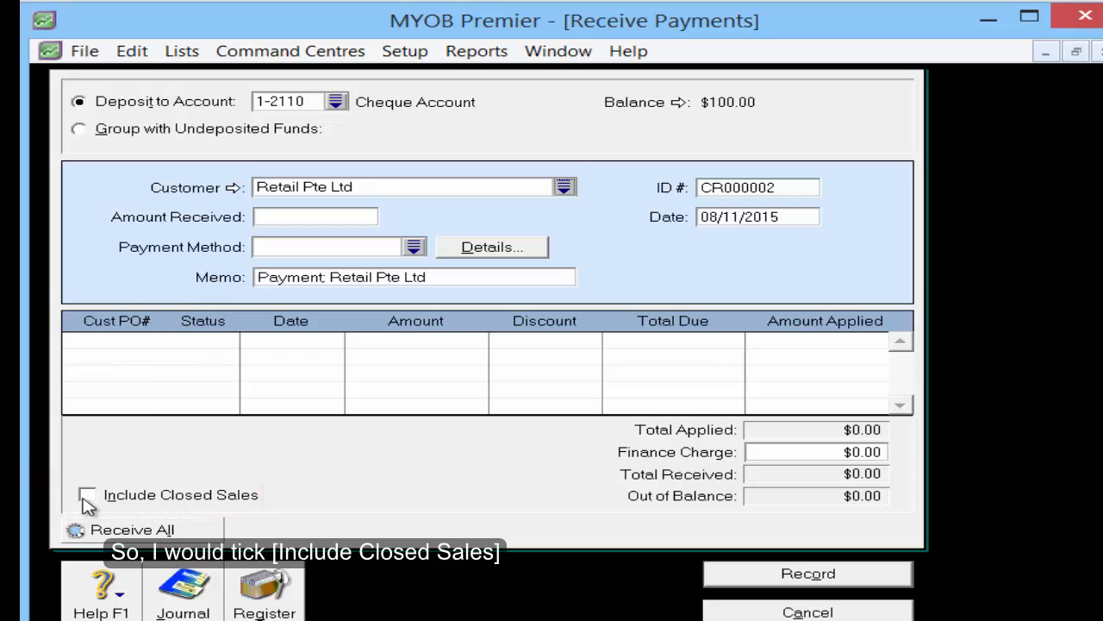
# Step: Include closed sales so invoice R111 lists, with $100 received by TT
pyautogui.click(86, 493)
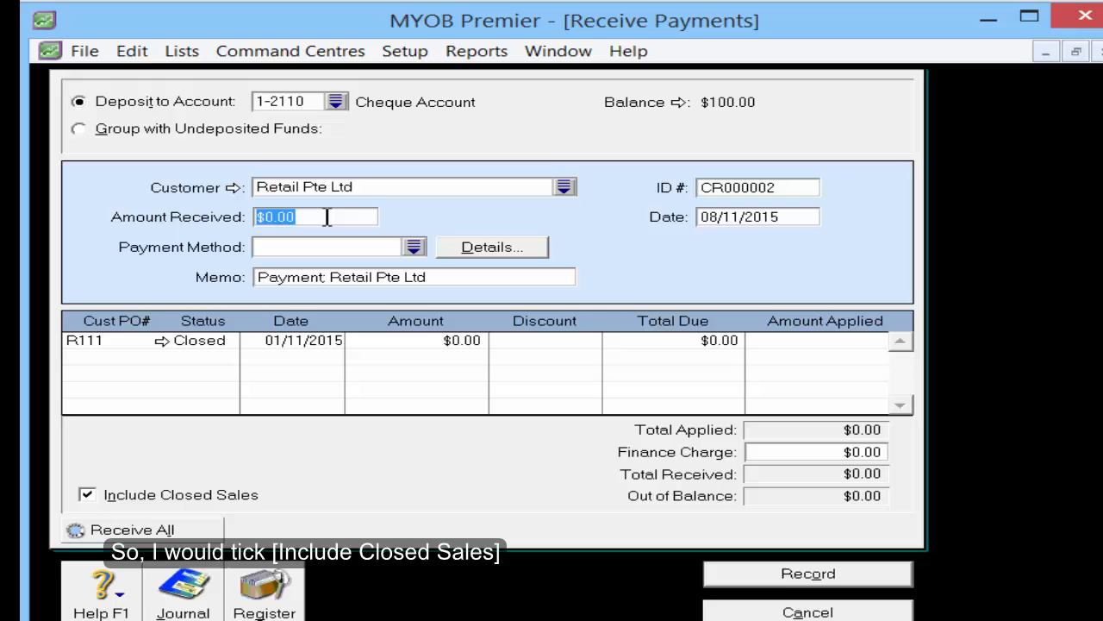
pyautogui.write('100')
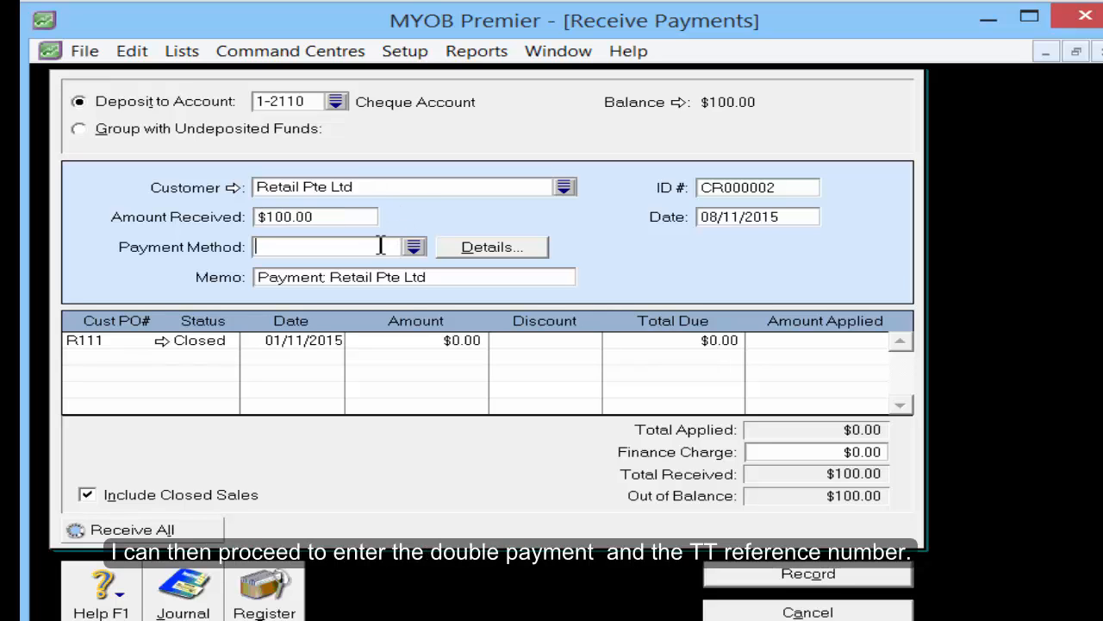
pyautogui.click(413, 247)
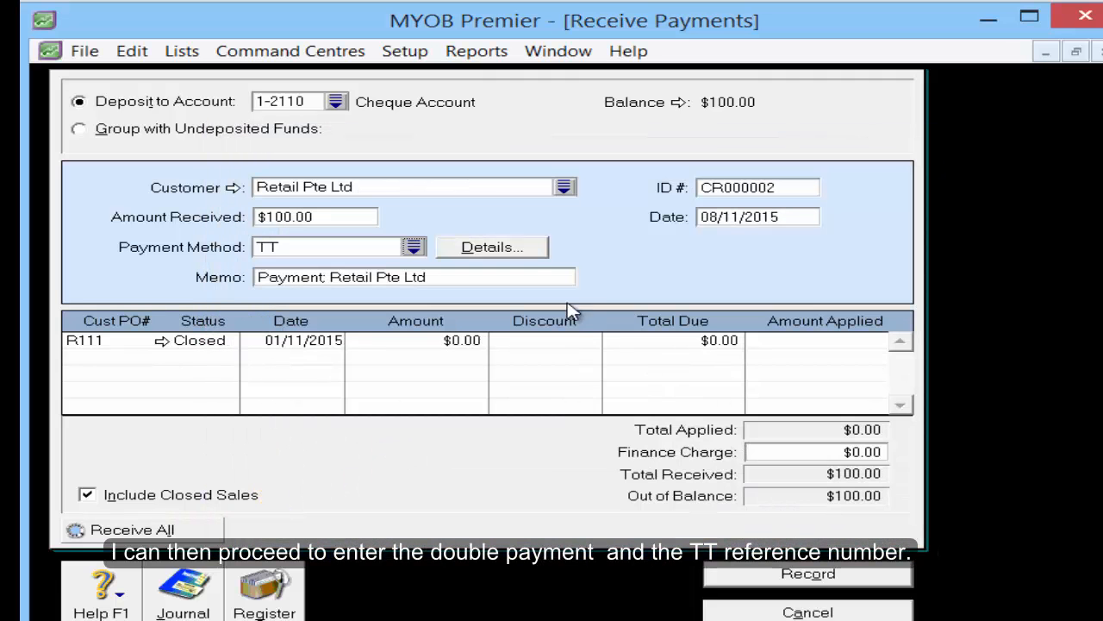
# Step: Add payment notes TT1234567 and 'double payment' in the details and confirm
pyautogui.click(491, 246)
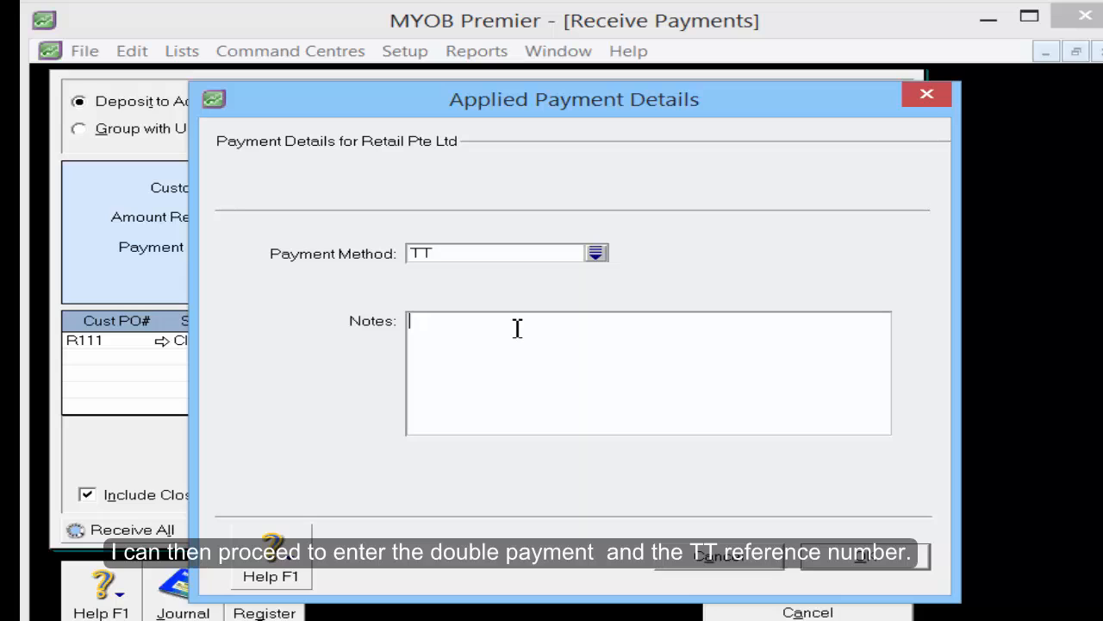
pyautogui.write('TT1234567')
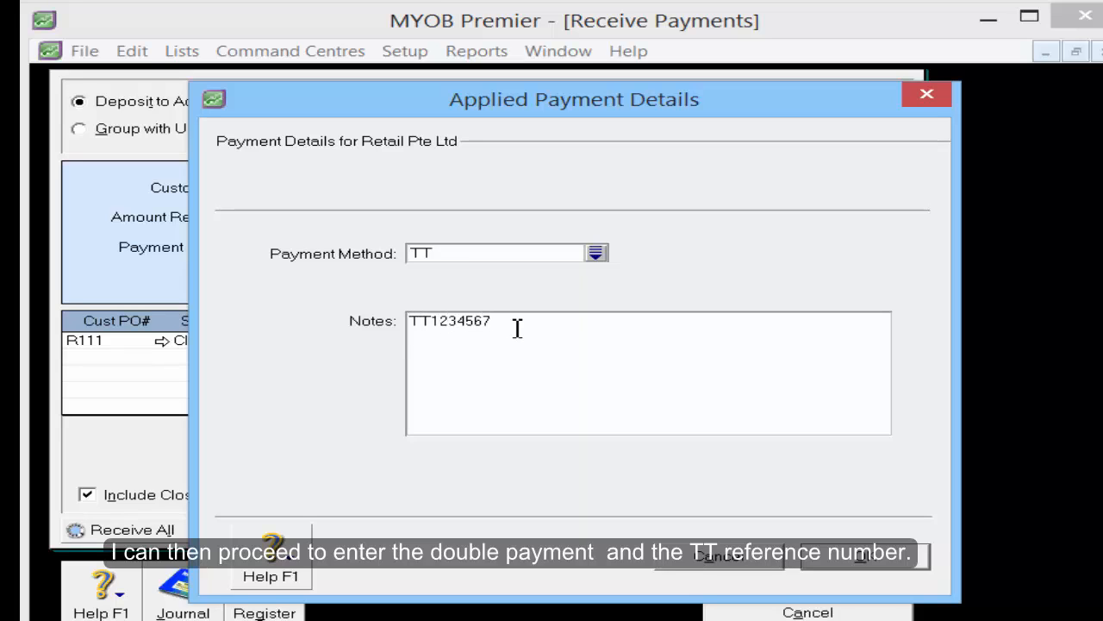
pyautogui.write('double p')
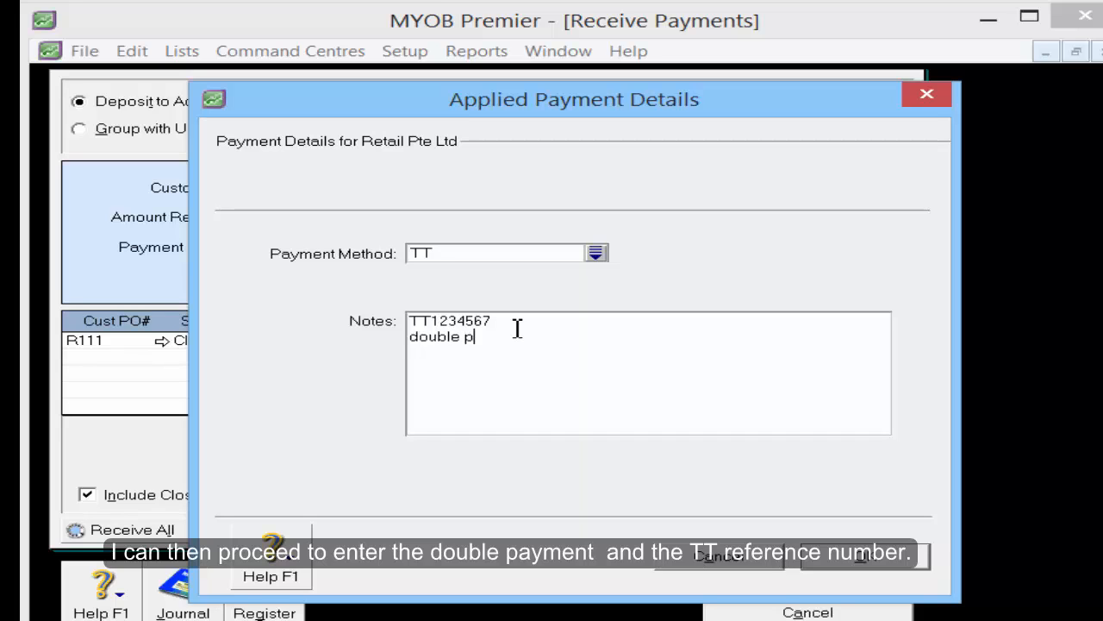
pyautogui.write('ayment')
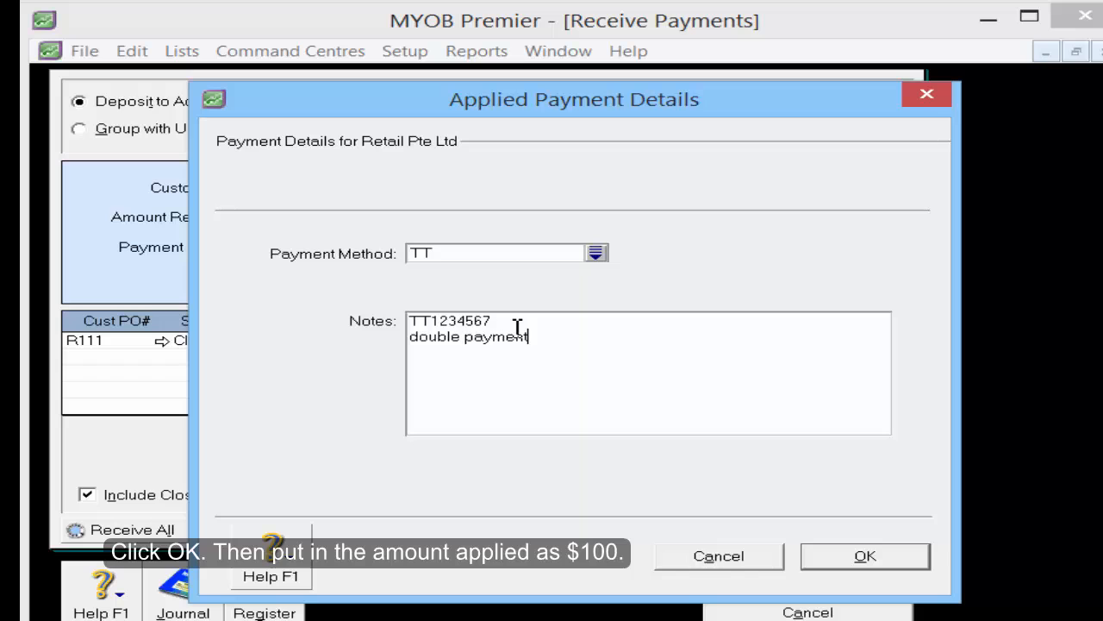
pyautogui.click(863, 555)
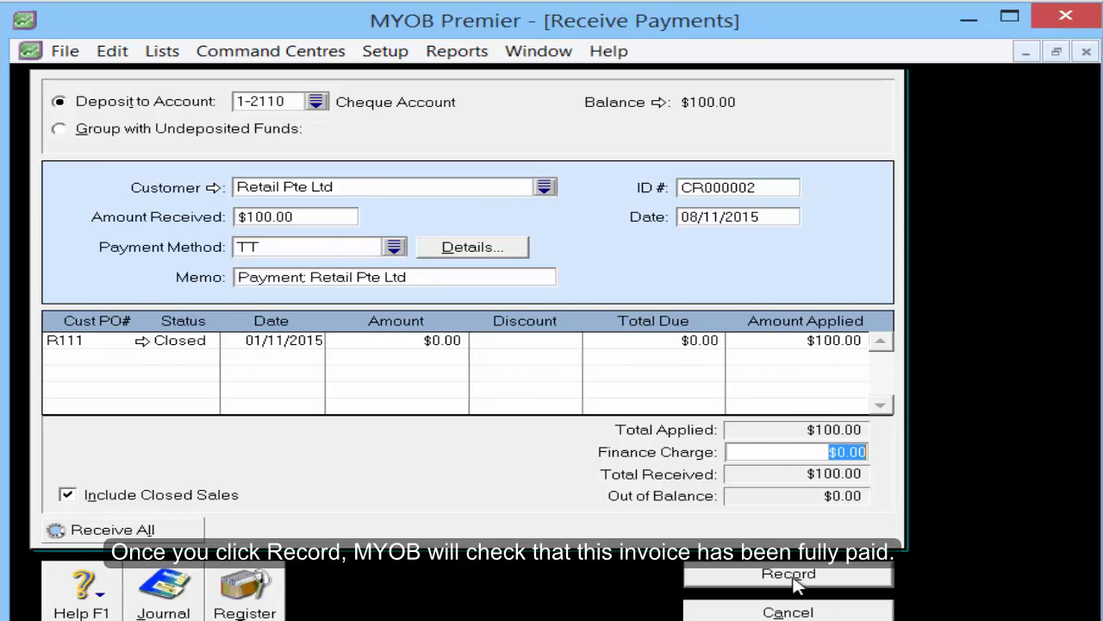
# Step: Record the $100 payment as a credit memo and return to the Sales Register
pyautogui.click(788, 572)
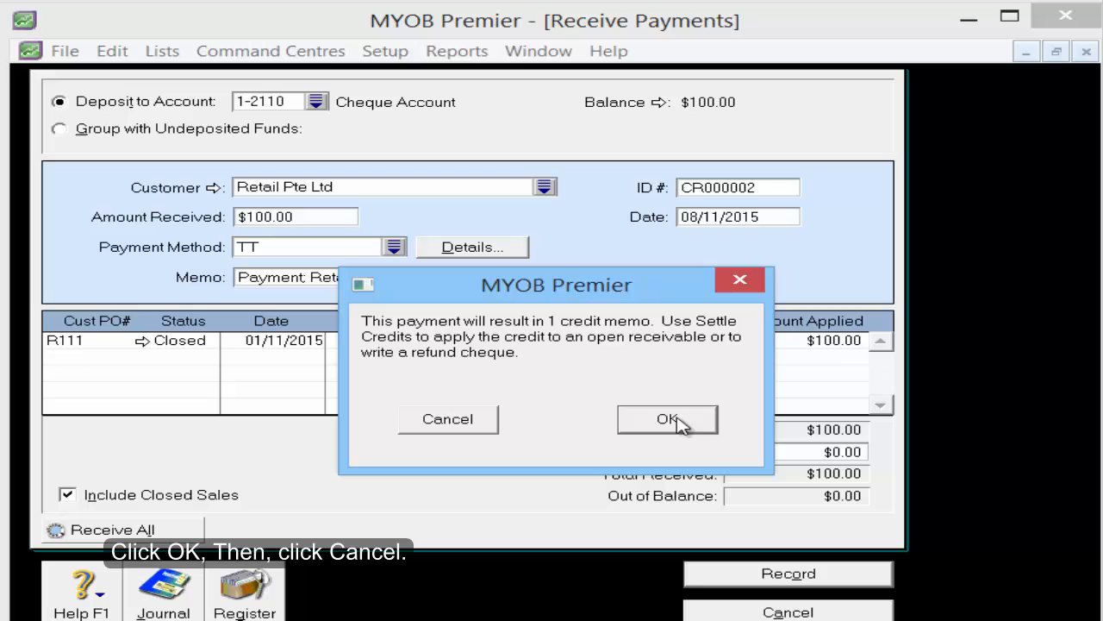
pyautogui.click(667, 419)
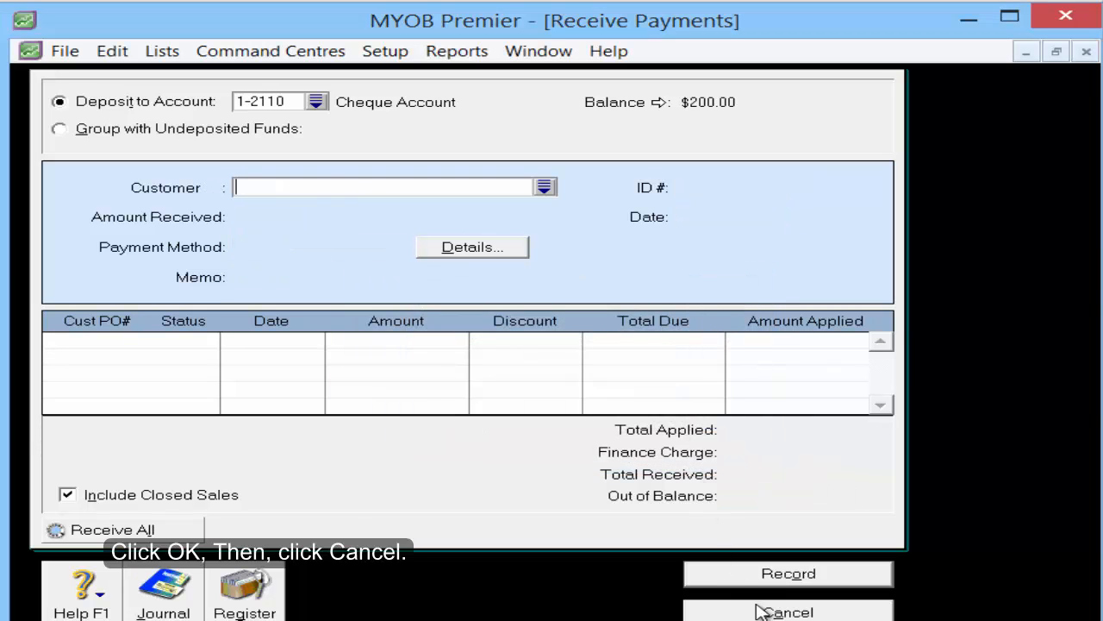
pyautogui.click(787, 611)
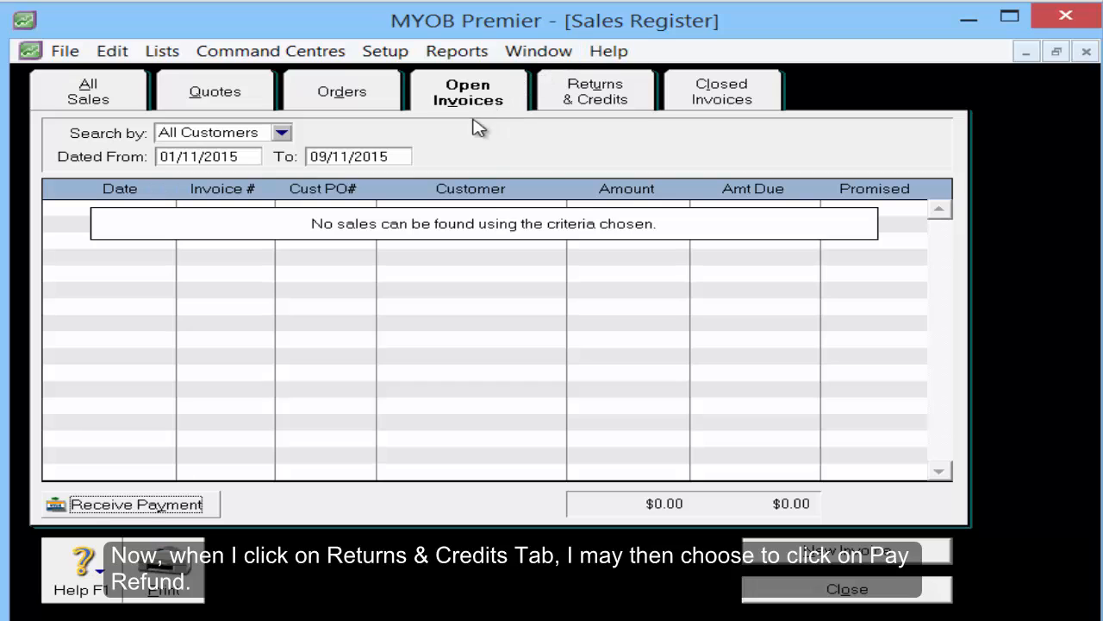
# Step: Refund Retail Pte Ltd's $100 credit from Returns & Credits by cheque 123461
pyautogui.click(595, 91)
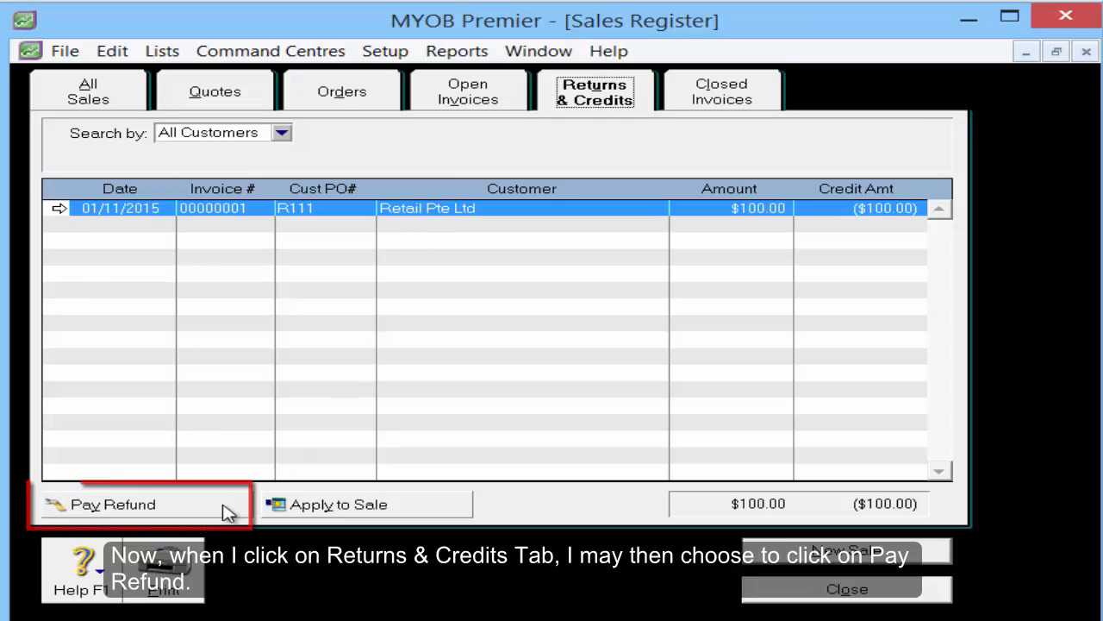
pyautogui.click(112, 503)
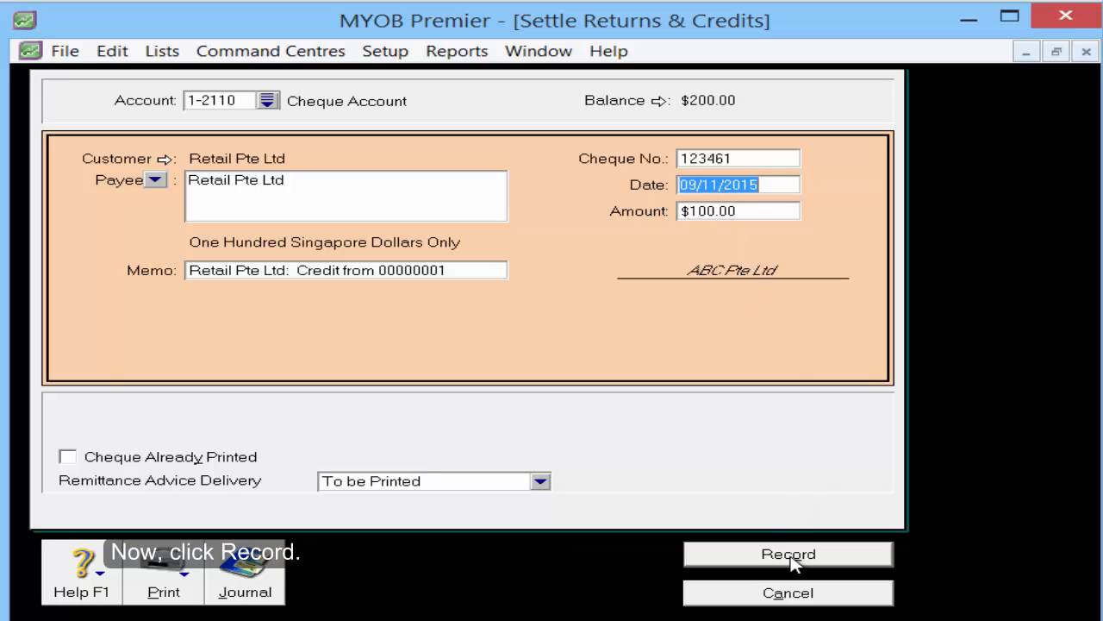
pyautogui.click(786, 553)
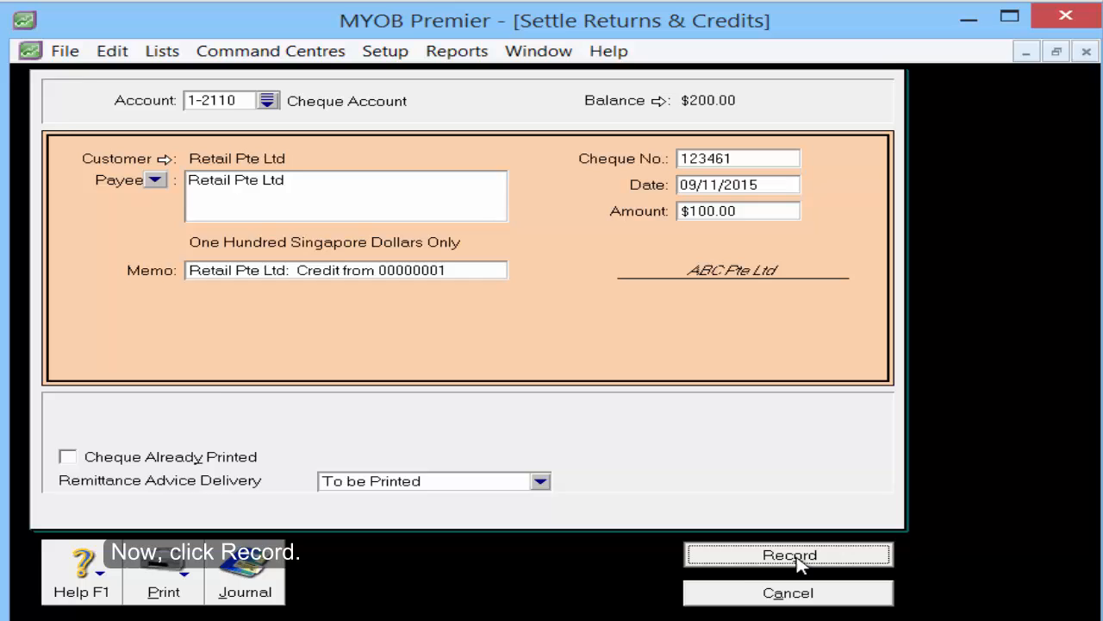
pyautogui.click(788, 555)
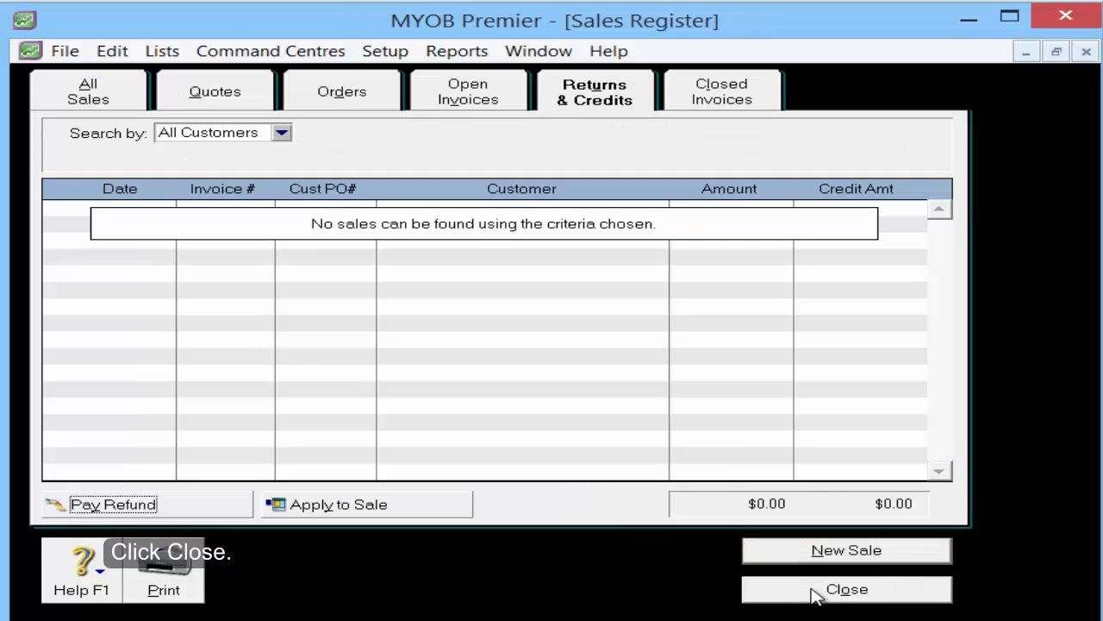
# Step: Close the Sales Register and switch to the Banking command centre
pyautogui.click(845, 589)
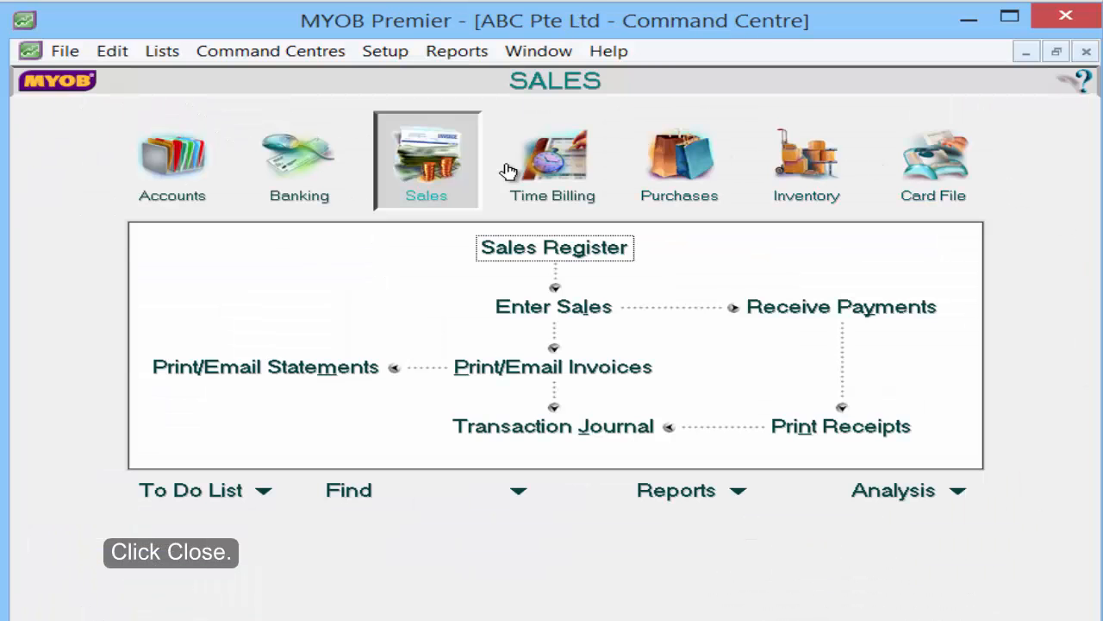
pyautogui.click(300, 159)
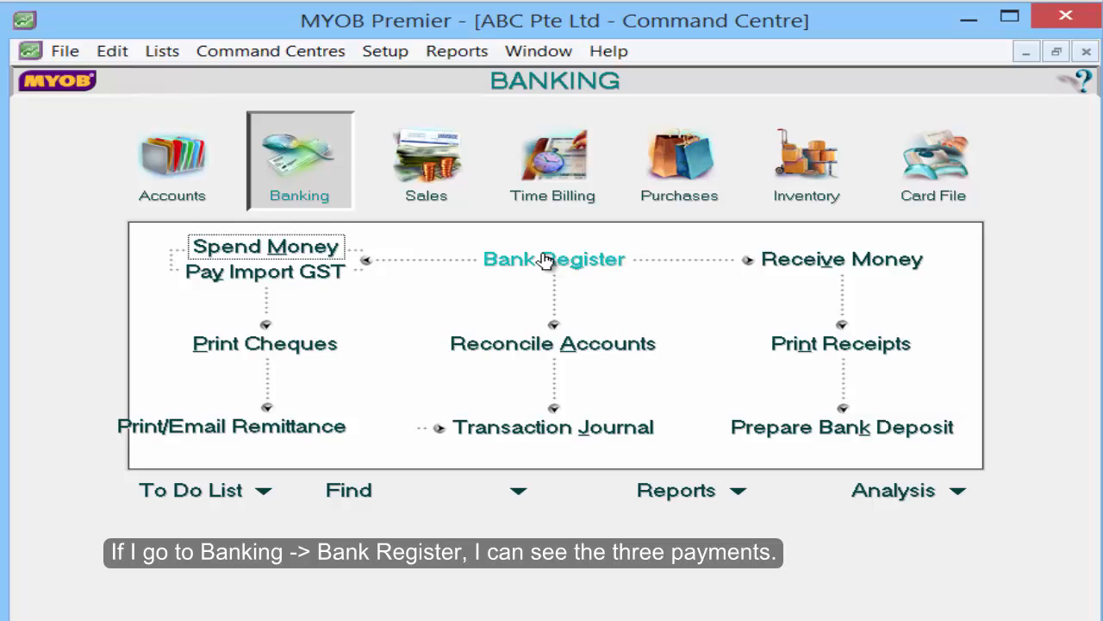
# Step: Show the cheque account's Bank Register with both $100 deposits and the refund cheque
pyautogui.click(555, 259)
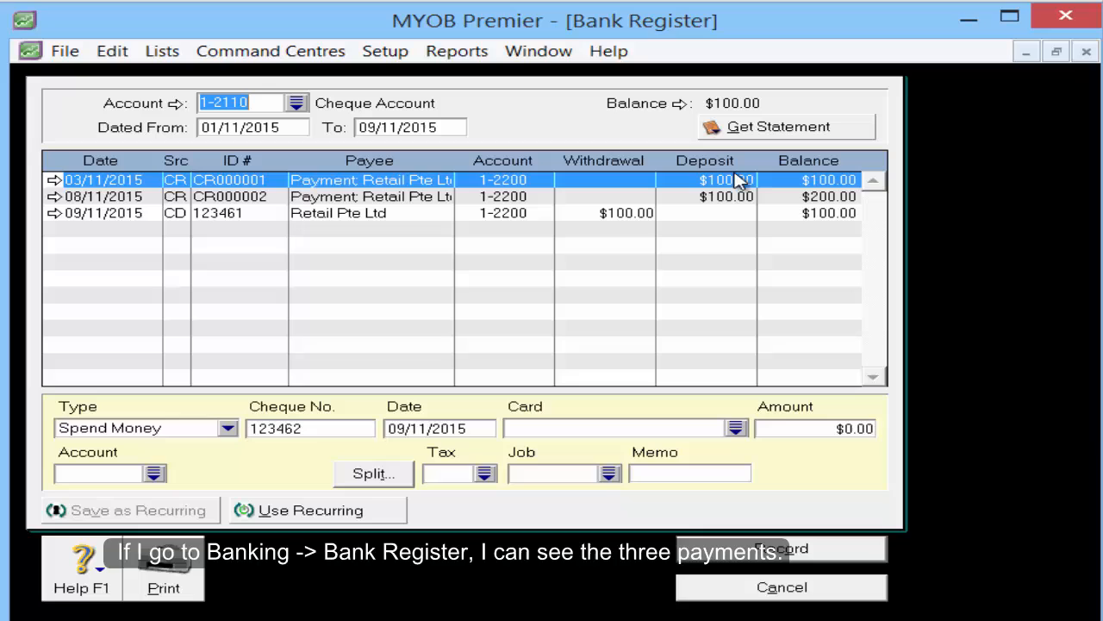
pyautogui.moveTo(93, 266)
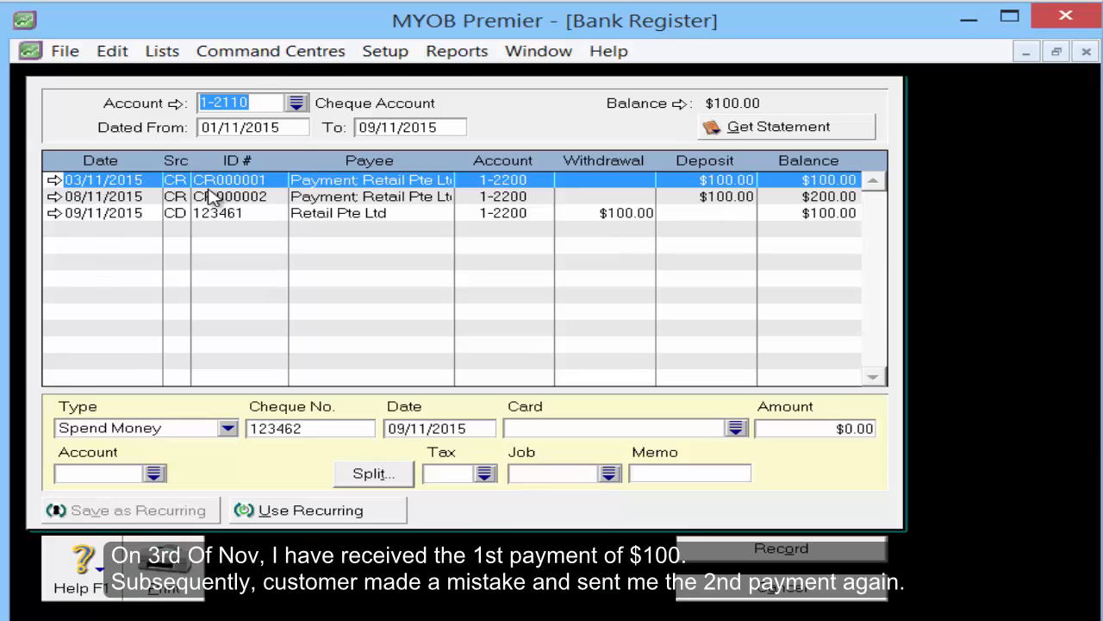
pyautogui.moveTo(727, 196)
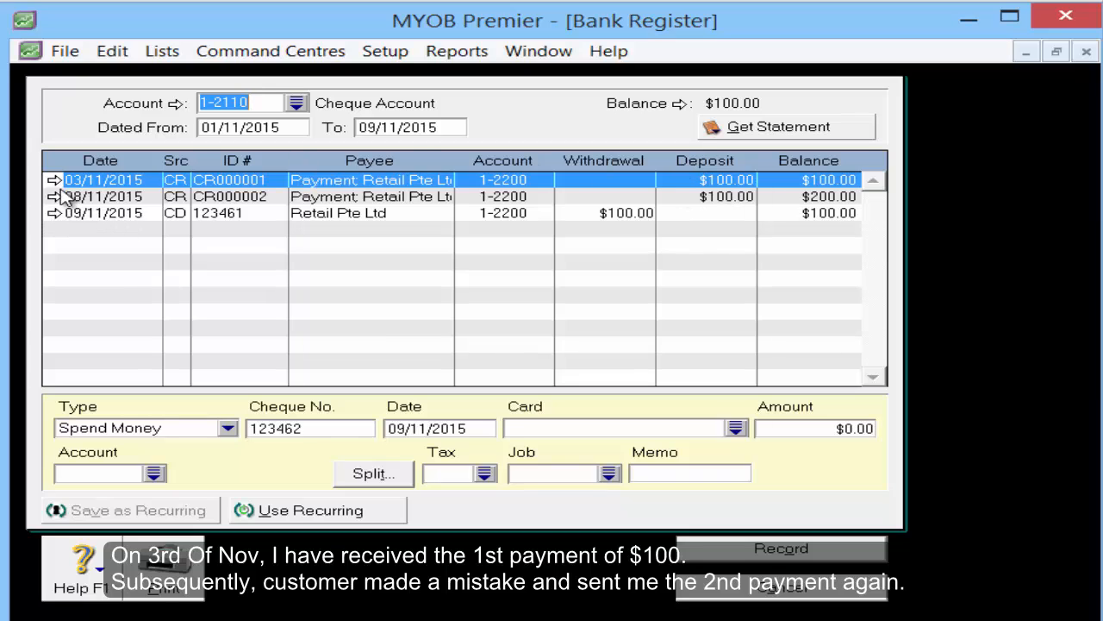
pyautogui.moveTo(720, 205)
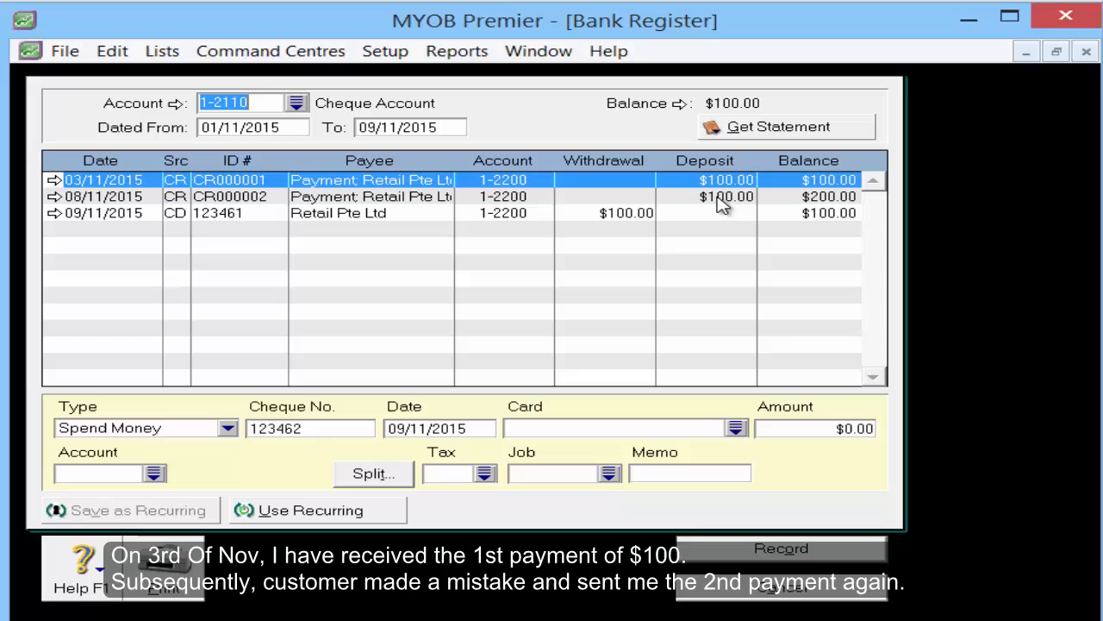
pyautogui.moveTo(733, 210)
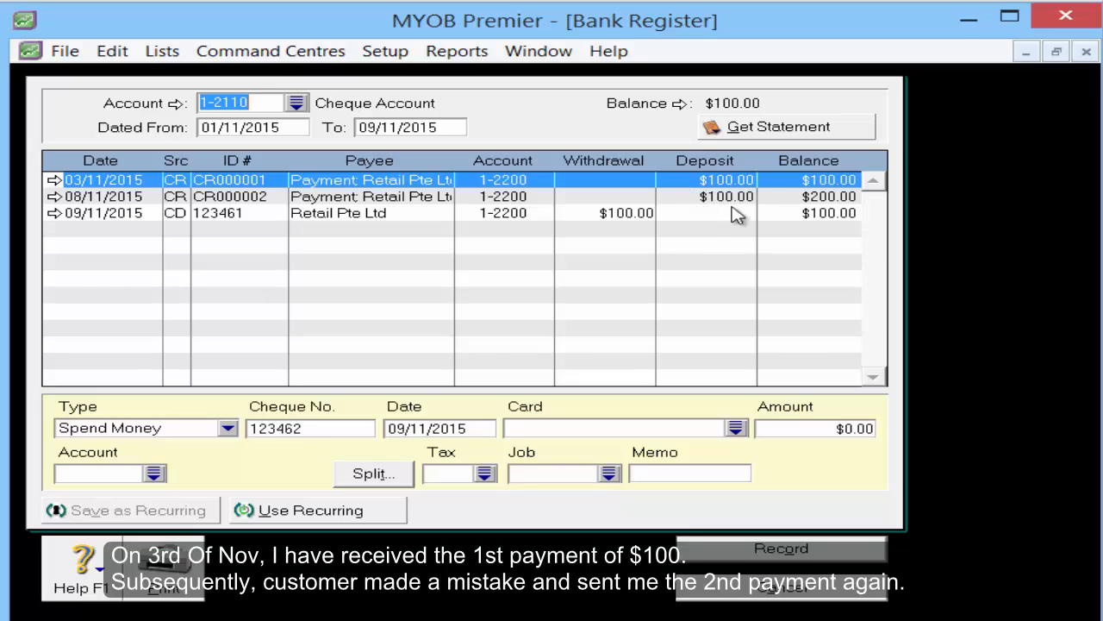
pyautogui.moveTo(75, 222)
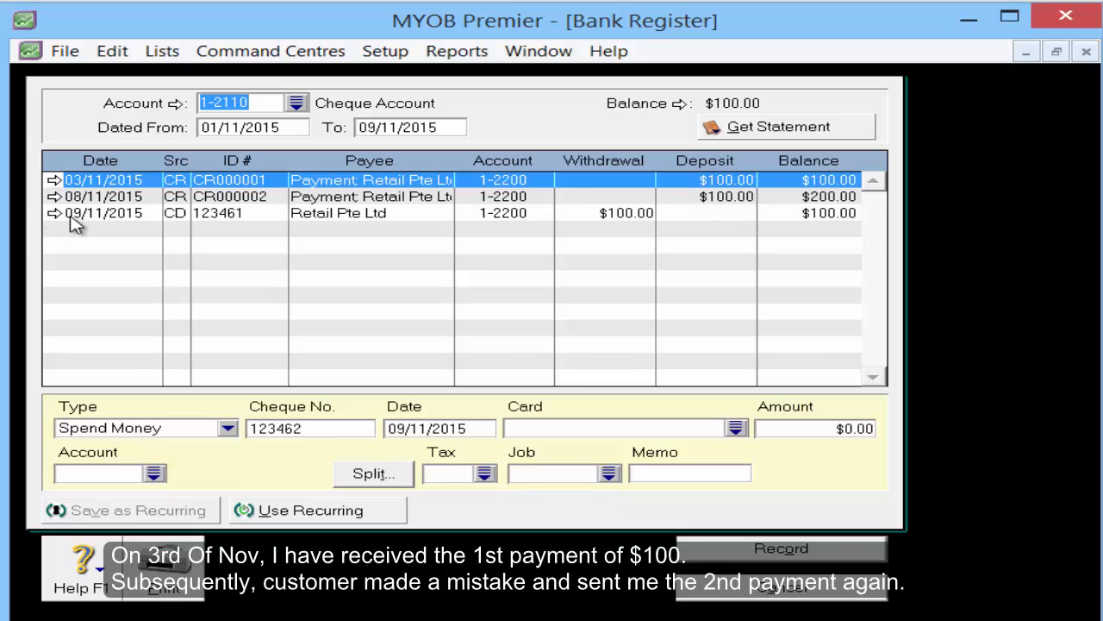